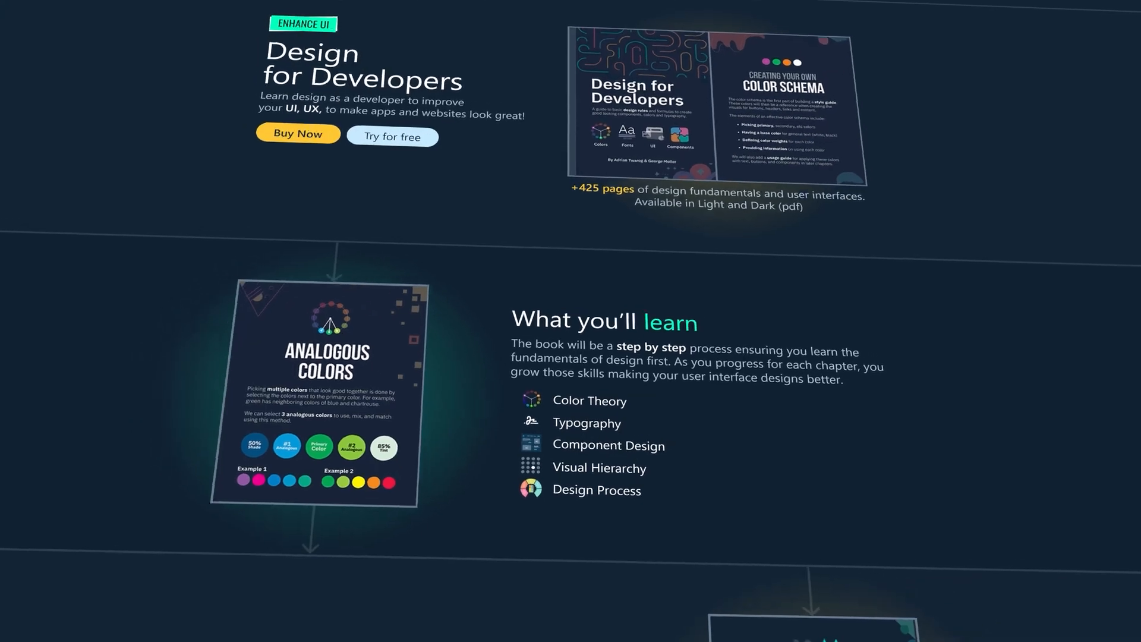
Open the Intro & Forward board under Introduction, revealing its video and Enhance UI link cards.
scroll(down, 3)
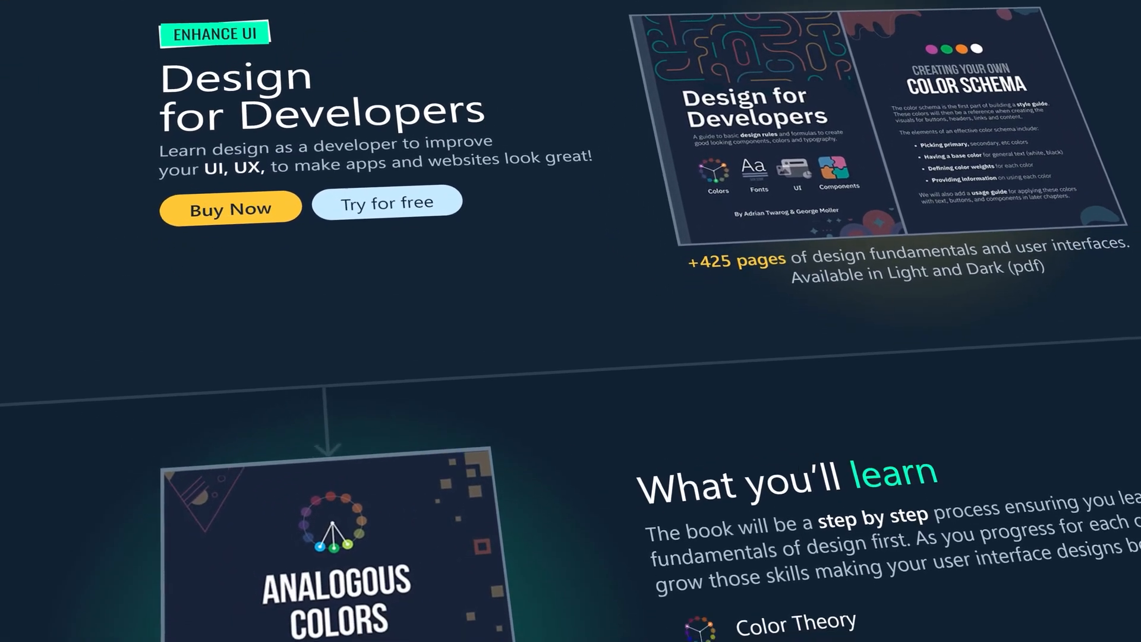
scroll(down, 3)
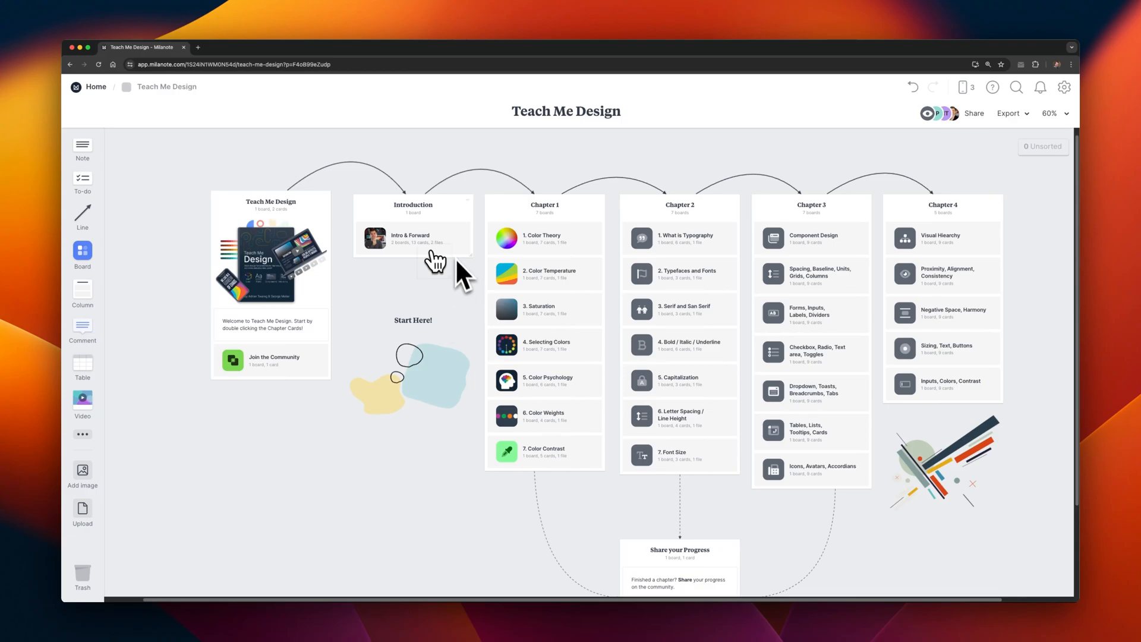
mouse_move(447, 251)
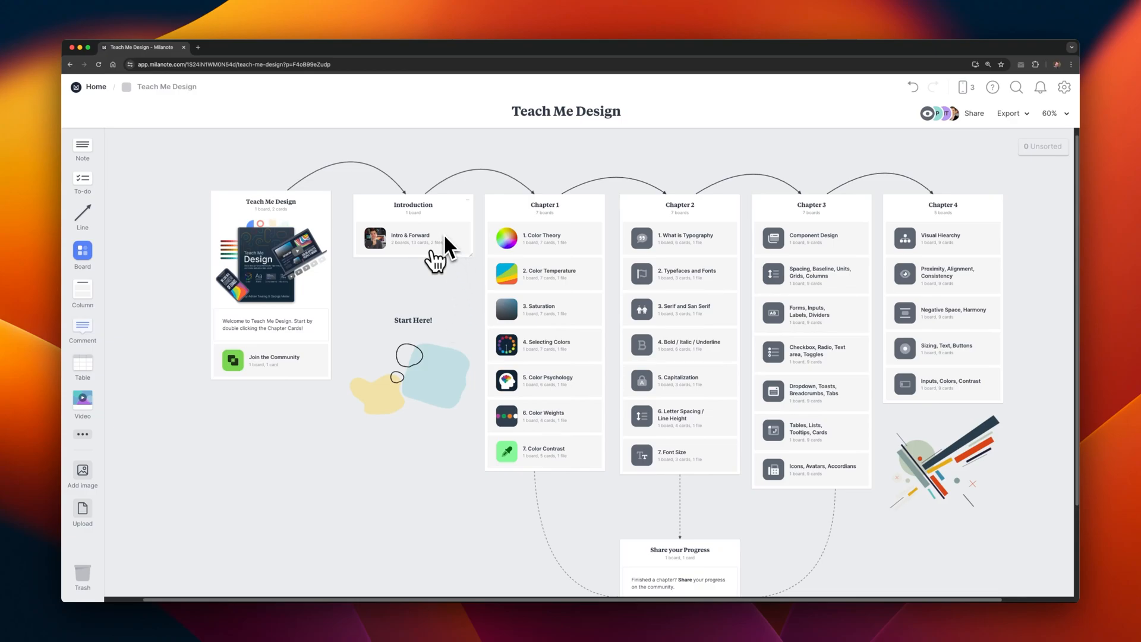
double_click(413, 239)
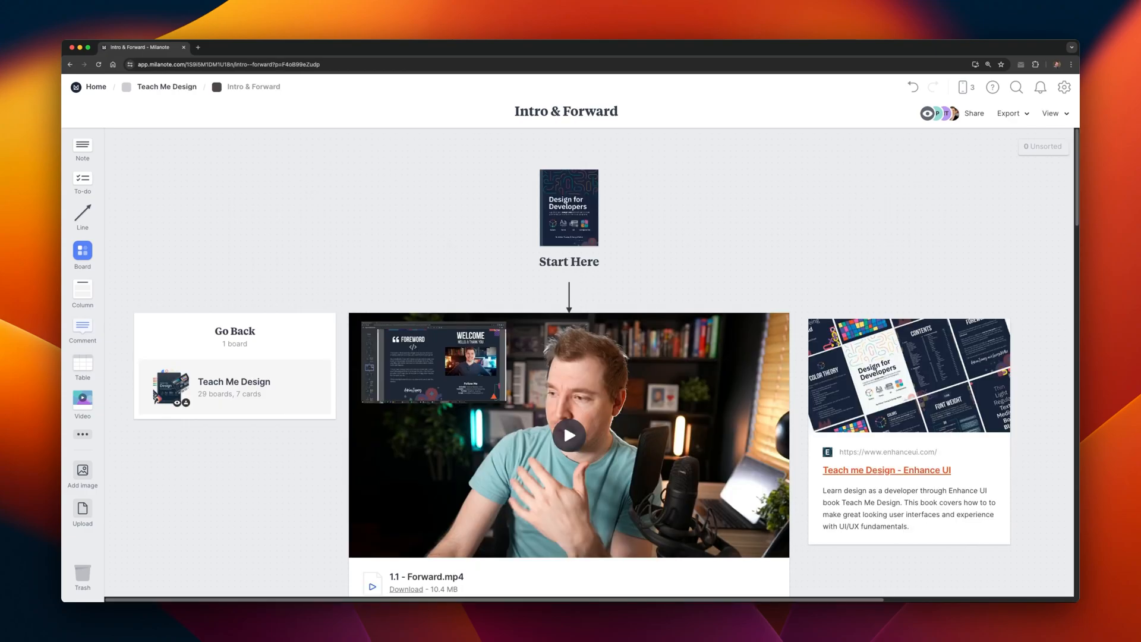